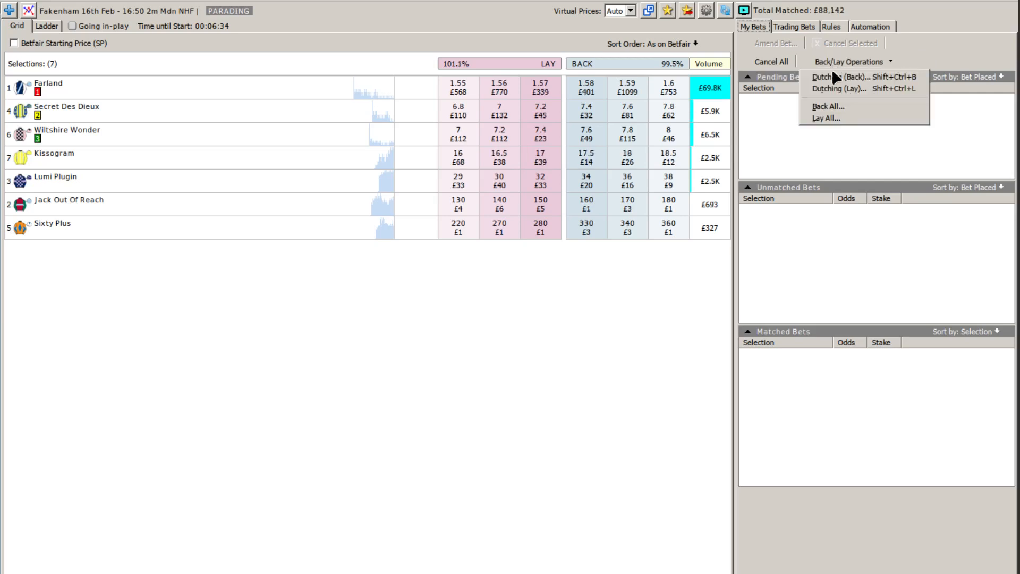
Step: Submit a £1 dutched back stake on Jack Out Of Reach and Sixty Plus
left_click(832, 76)
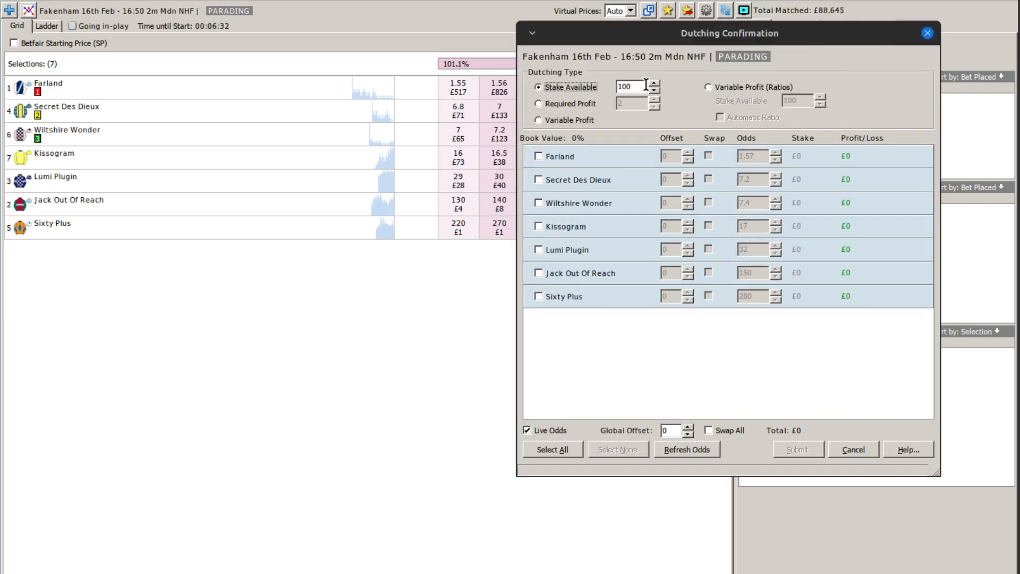
triple_click(624, 86)
type("1")
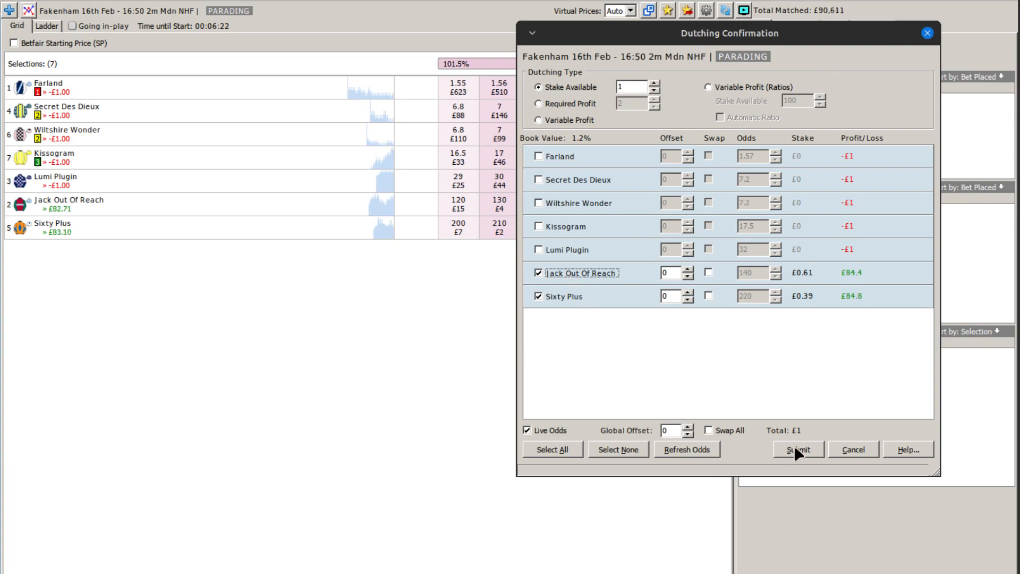
left_click(797, 449)
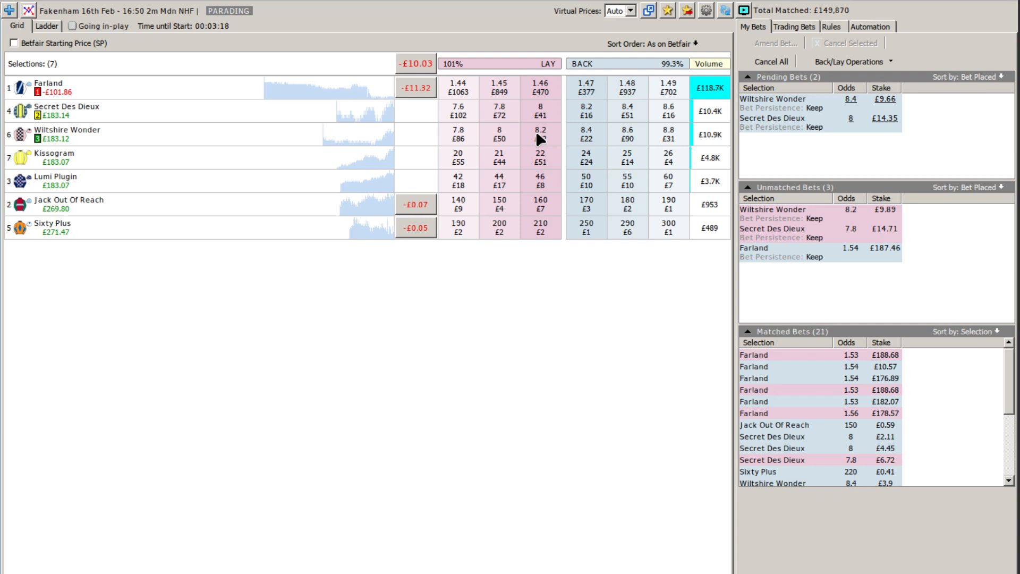
mouse_move(504, 270)
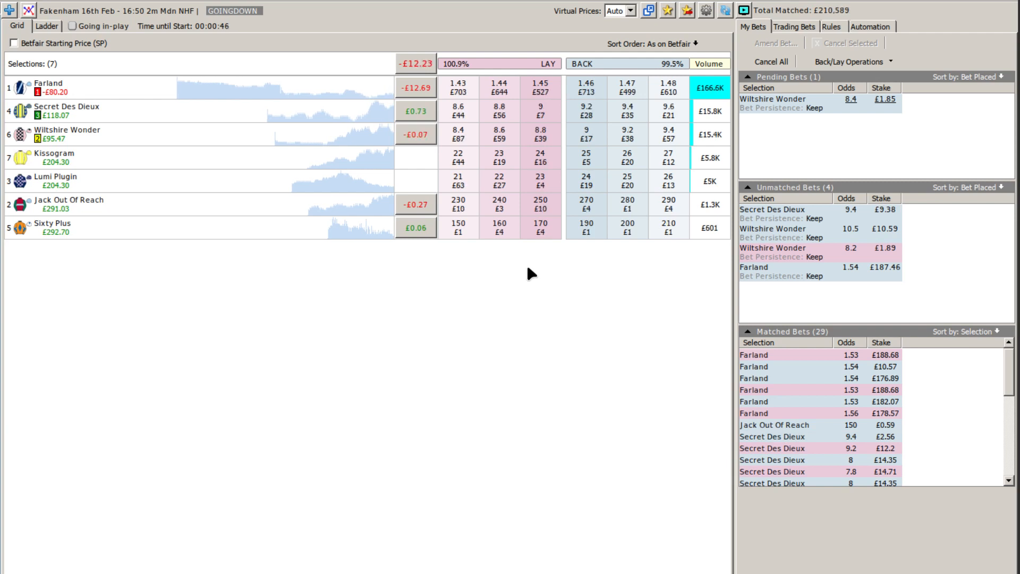
mouse_move(192, 325)
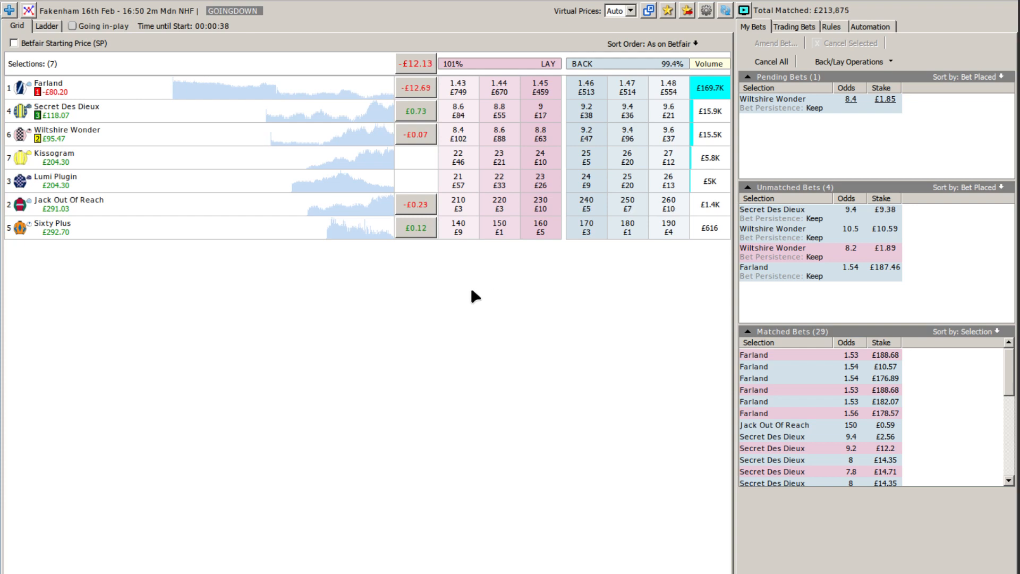
mouse_move(345, 339)
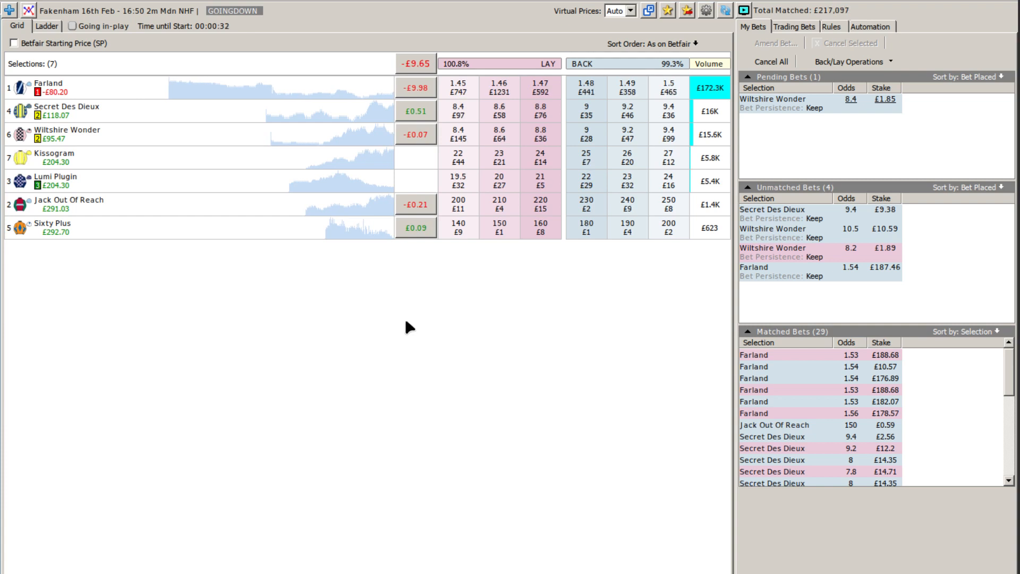
mouse_move(323, 303)
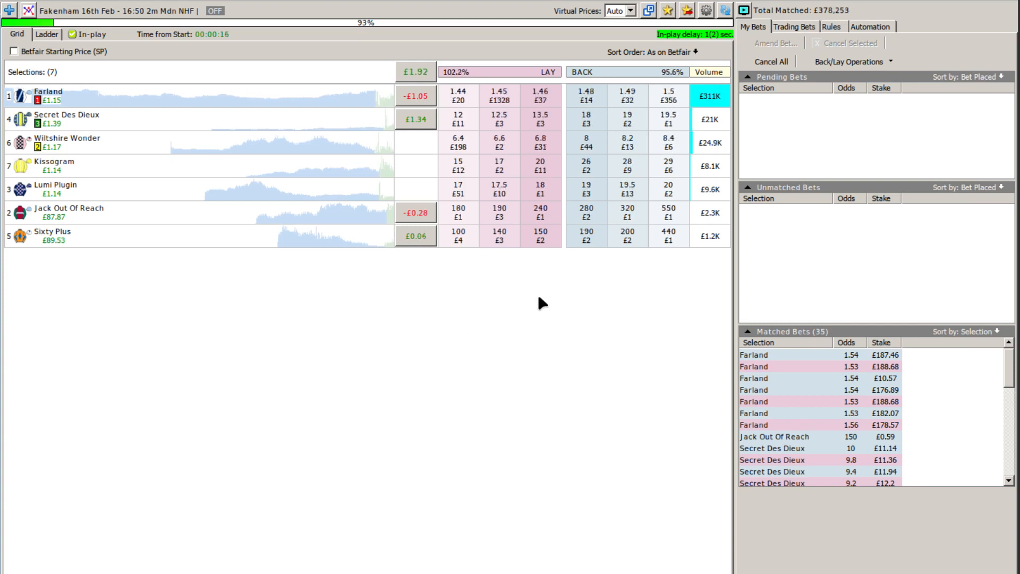
Step: Submit a £1 back dutch on Jack Out Of Reach and Sixty Plus with Global Offset 3
left_click(849, 62)
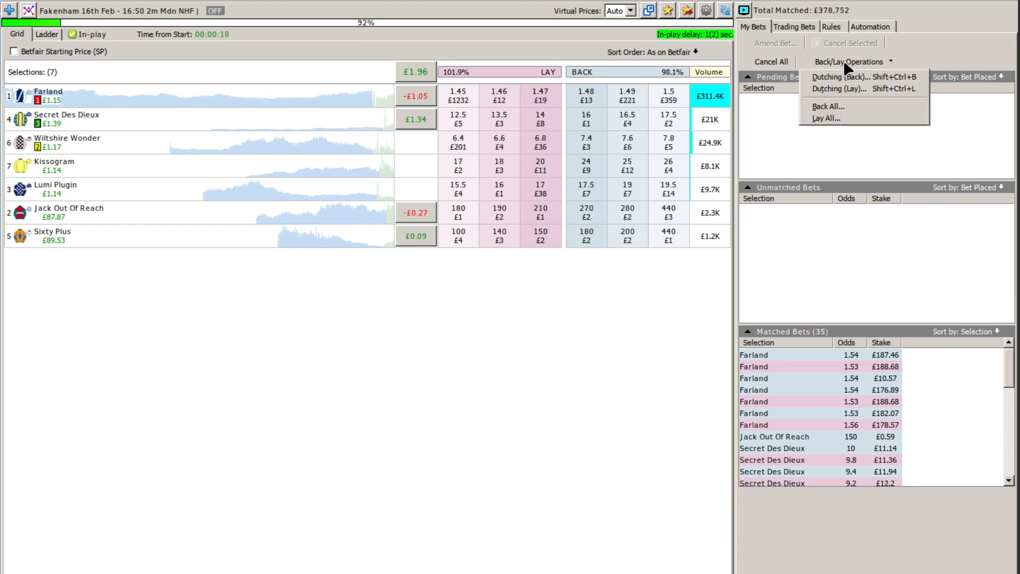
left_click(837, 77)
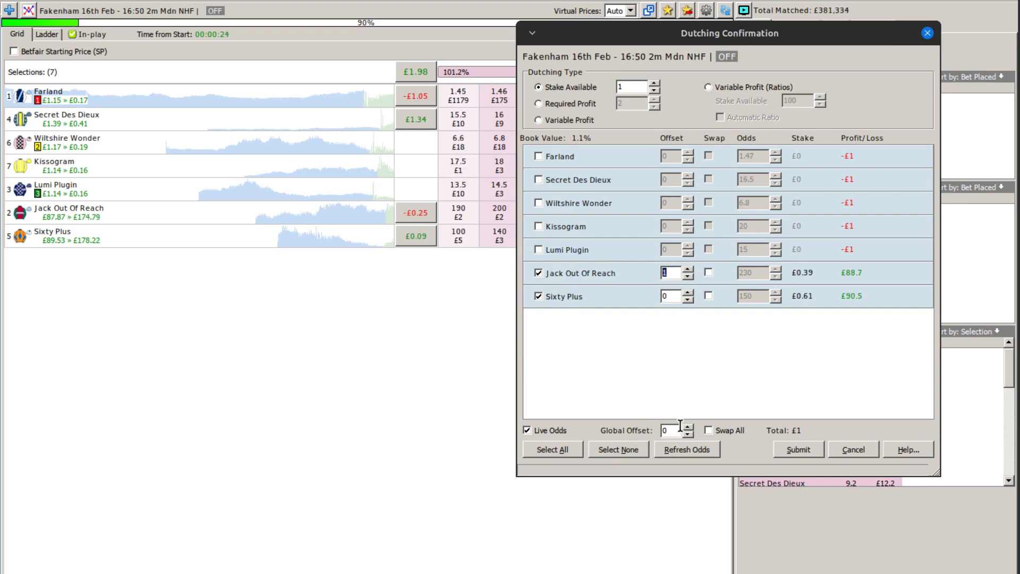
left_click(687, 427)
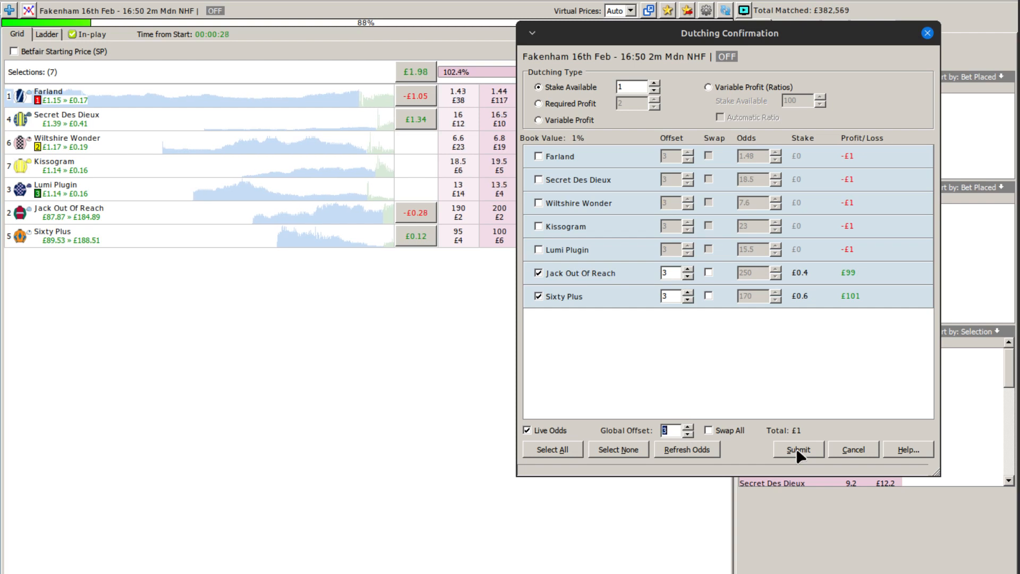
left_click(797, 449)
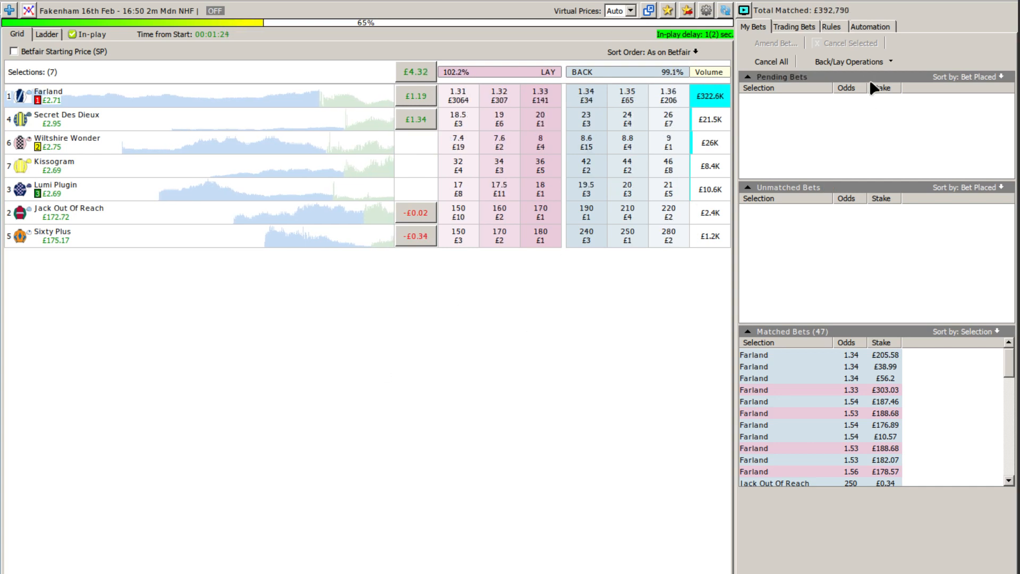
Step: Submit a £2 back dutch on the two outsiders, raising Global Offset from 2 to 3
left_click(852, 61)
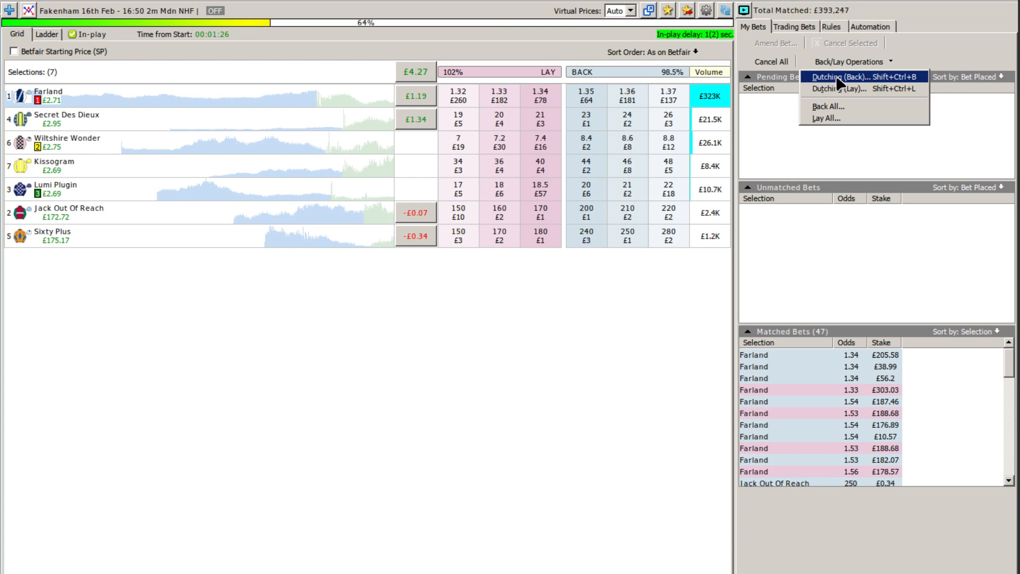
left_click(838, 77)
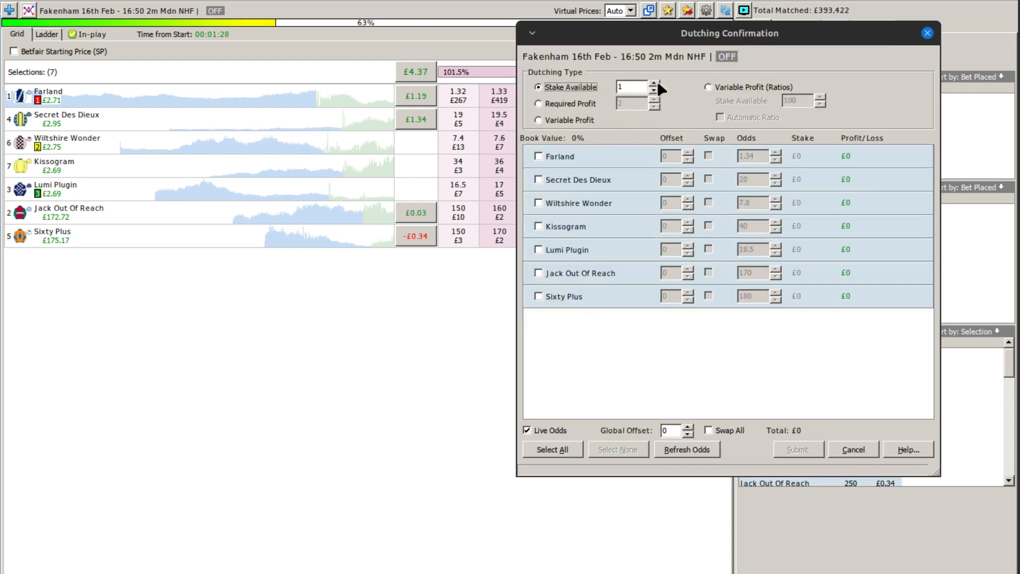
left_click(538, 296)
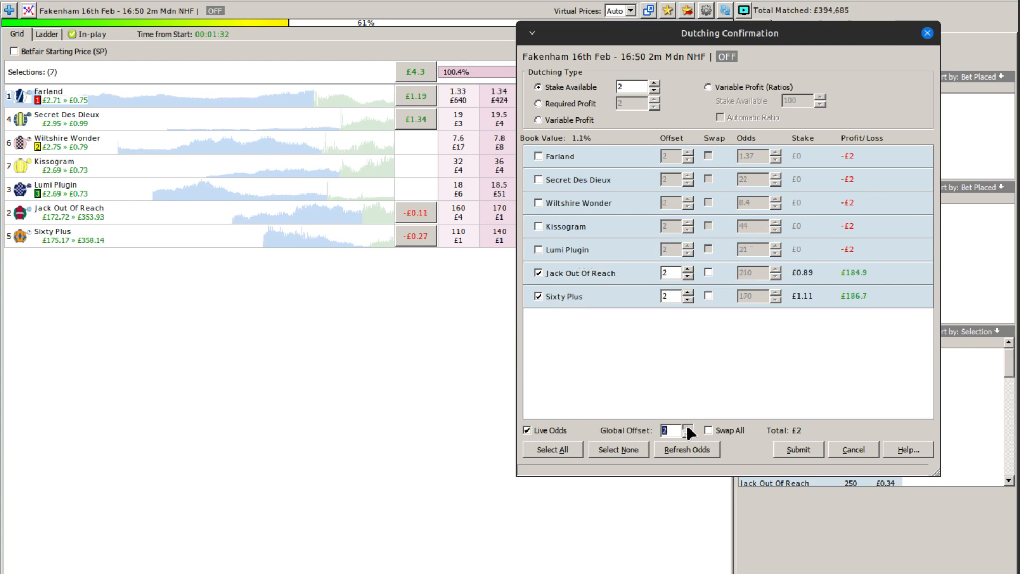
left_click(687, 427)
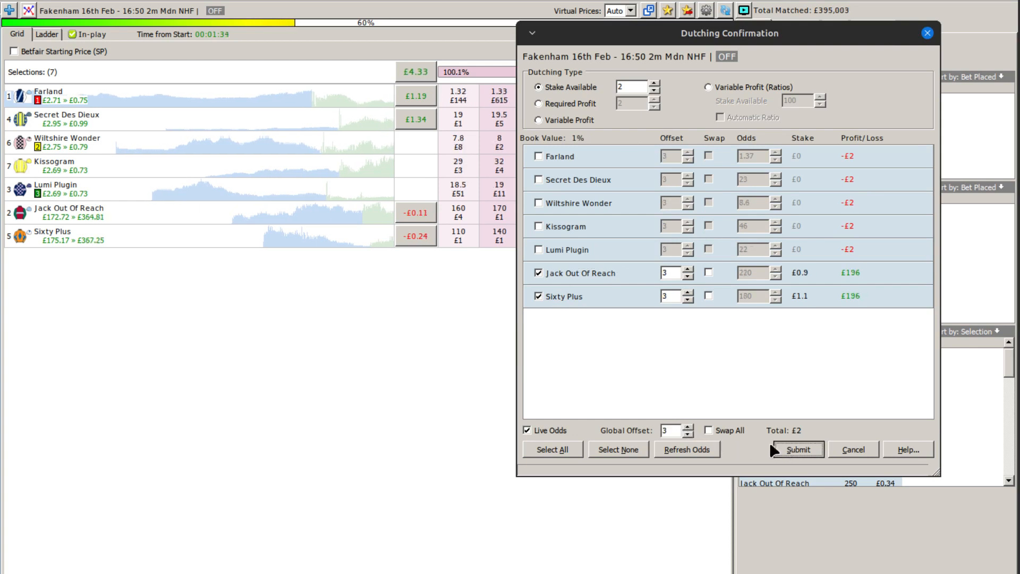
left_click(796, 449)
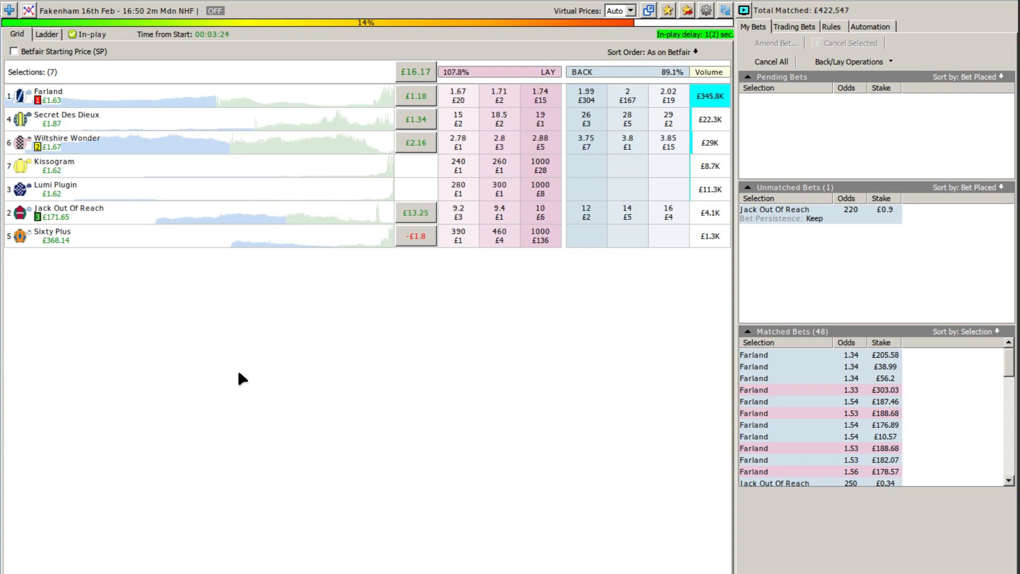
mouse_move(507, 282)
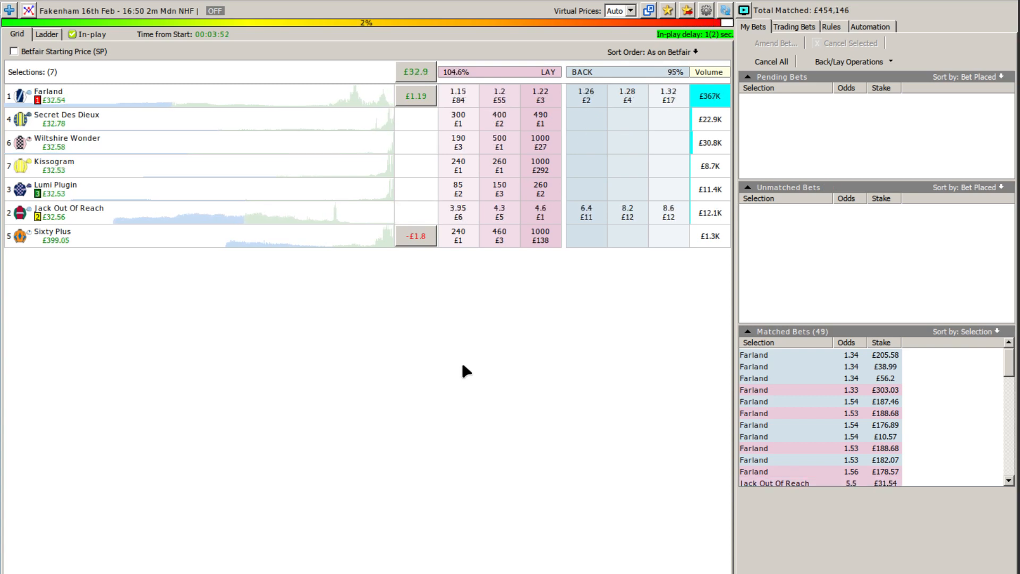
mouse_move(270, 301)
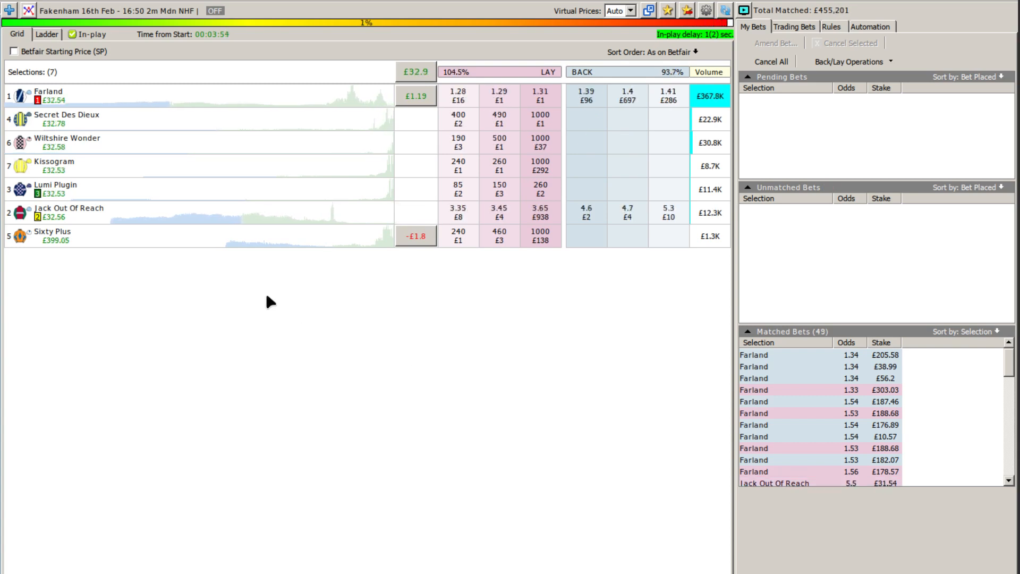